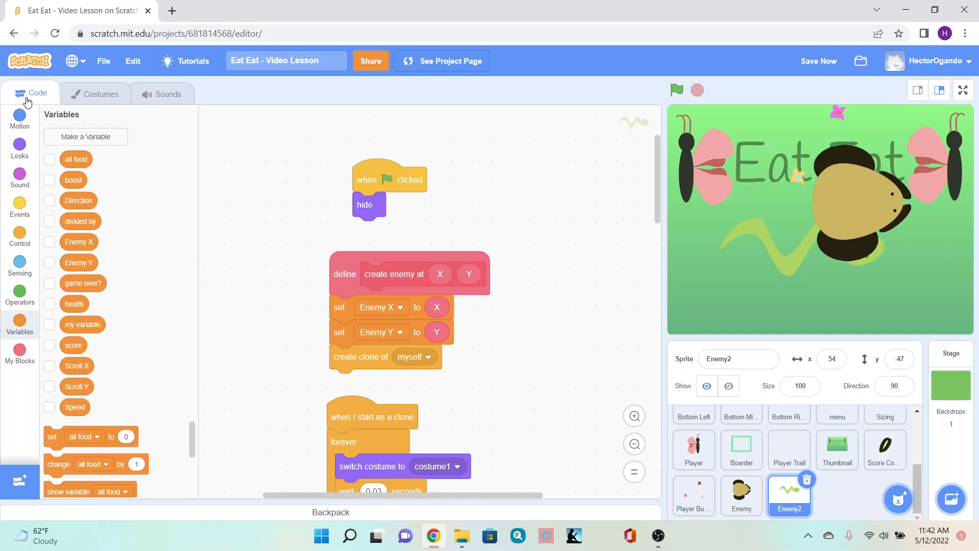
- Briefly show the Enemy X variable readout on the stage, then hide it again
left_click(49, 241)
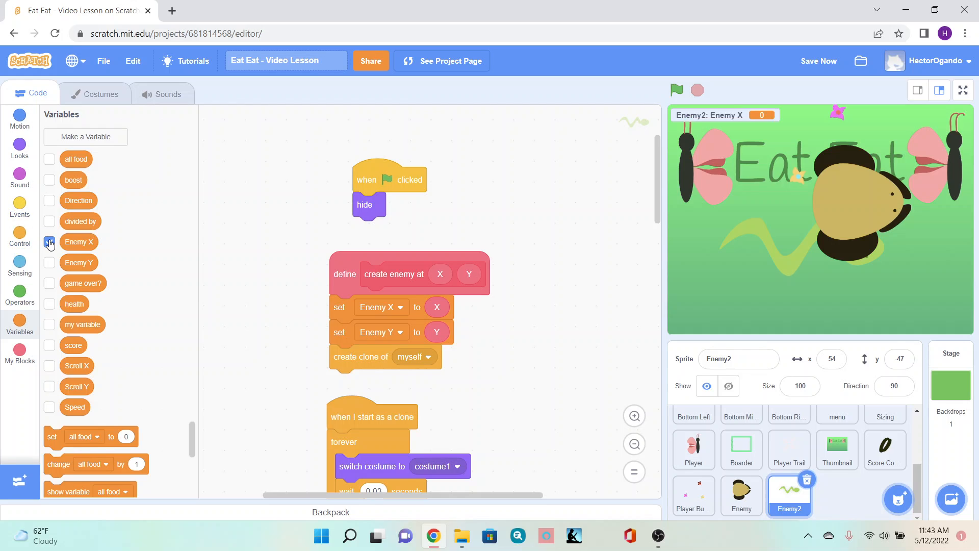
left_click(49, 242)
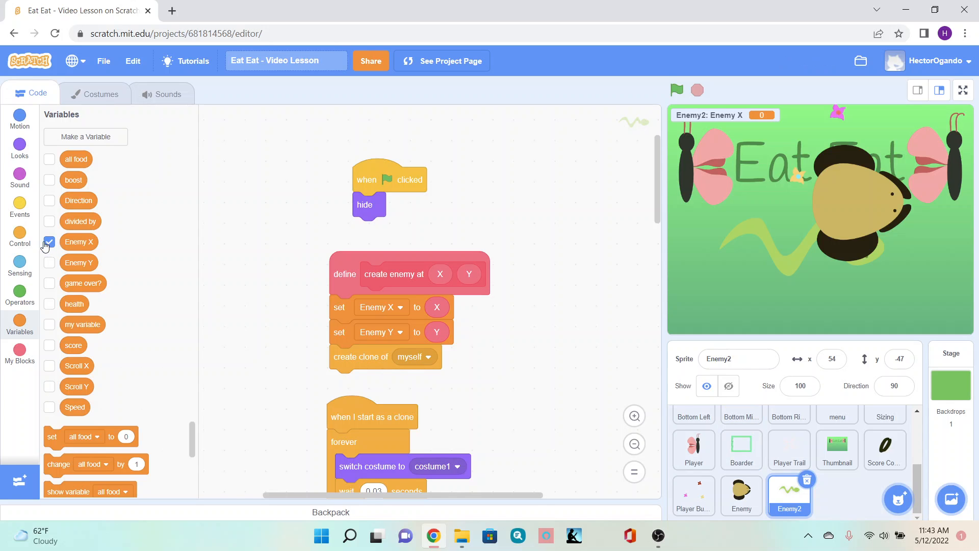
left_click(49, 243)
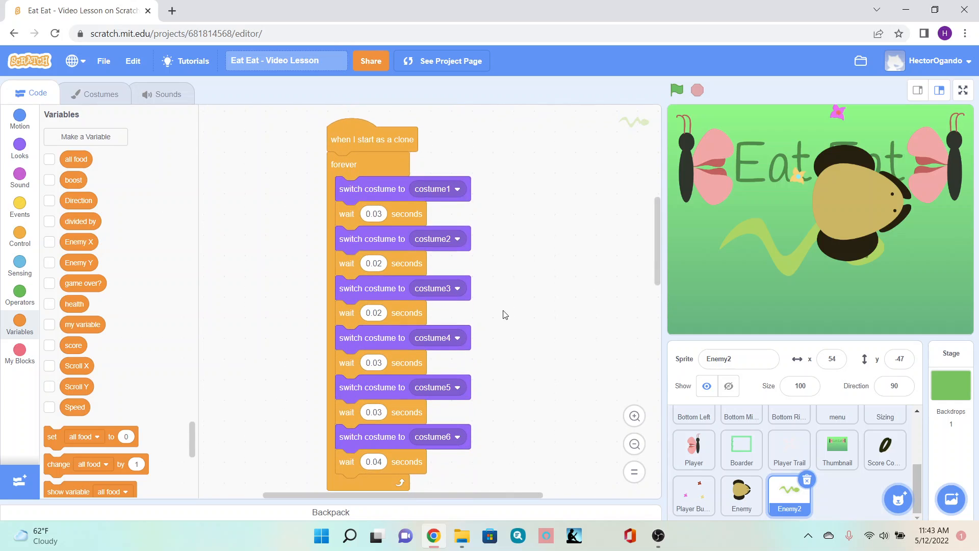
- Delete the 'switch costume to costume6' block and its 0.04 s wait from the animation loop
left_click(437, 188)
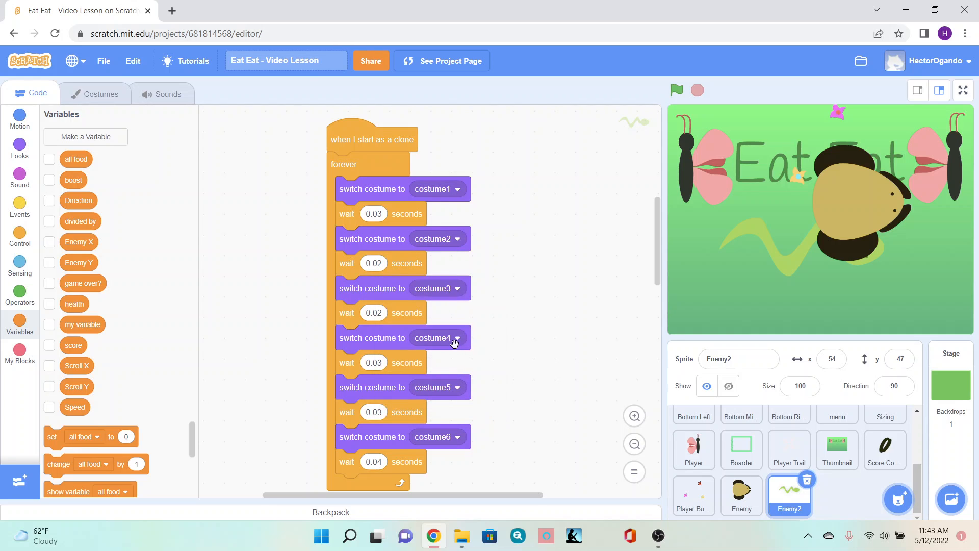
mouse_move(428, 426)
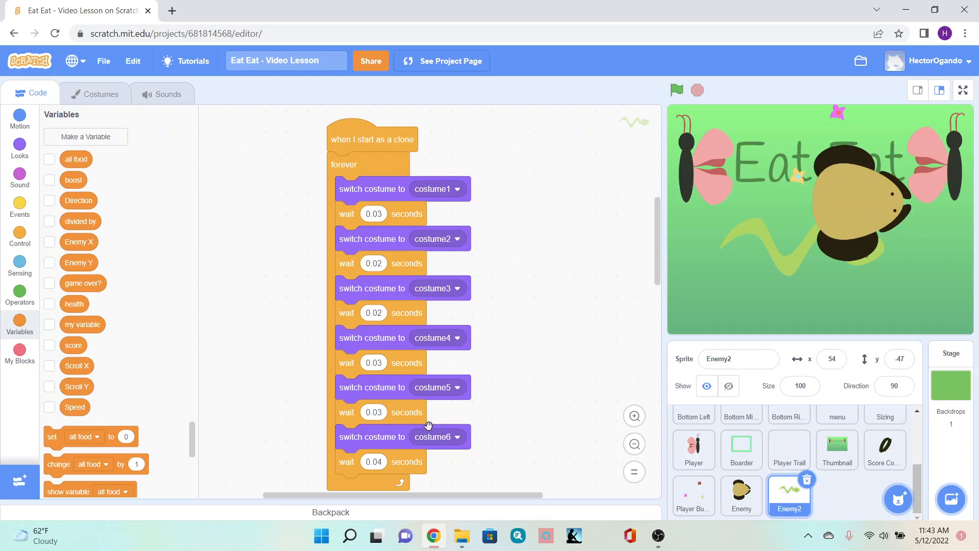
left_click(438, 388)
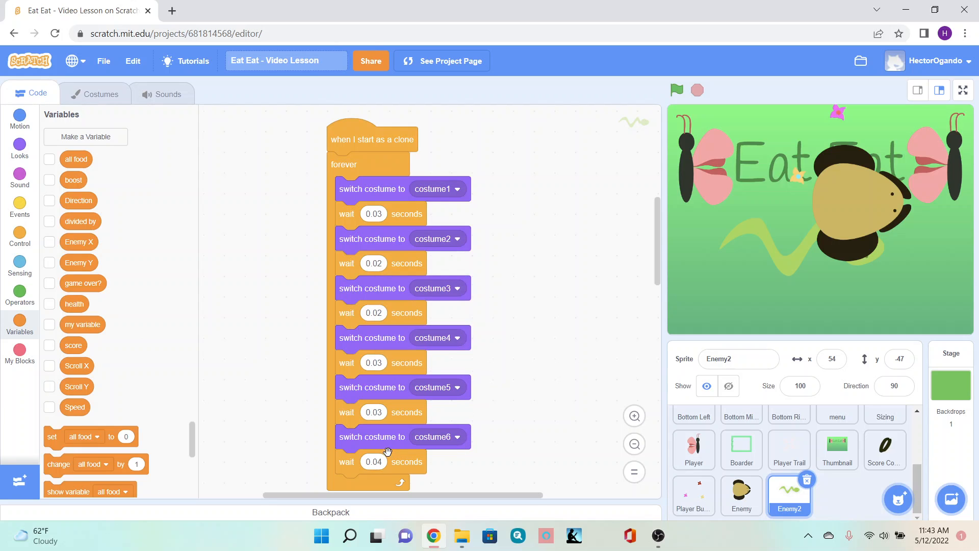
mouse_move(388, 467)
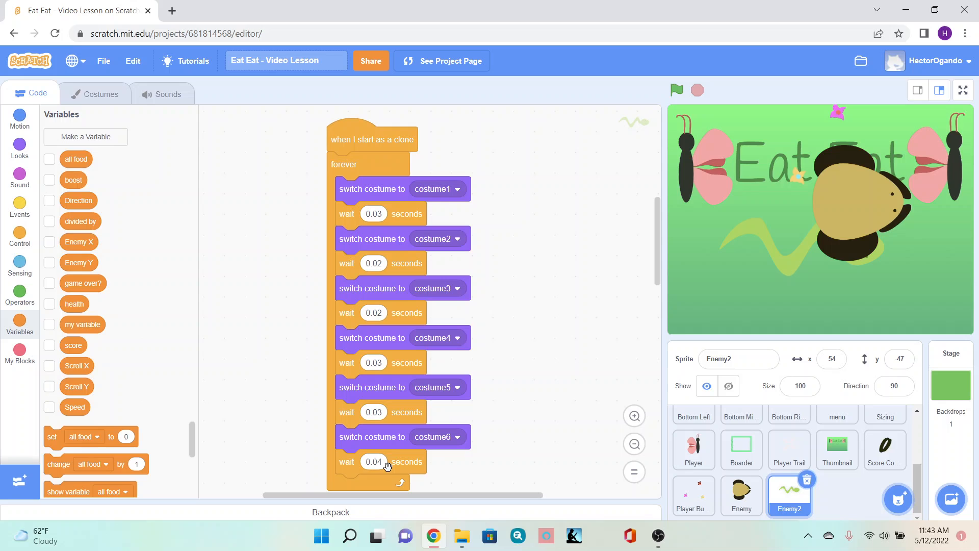
left_click_drag(371, 436, 185, 372)
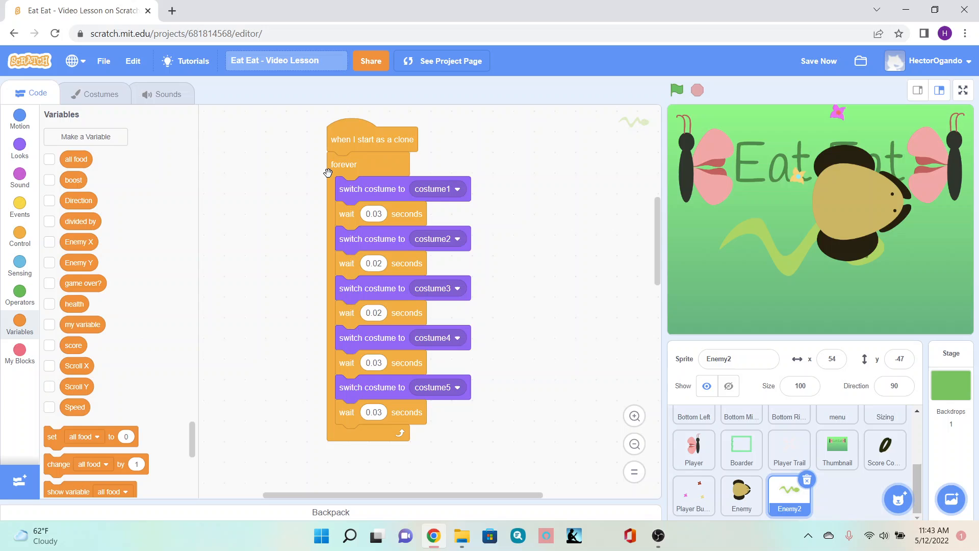
mouse_move(312, 347)
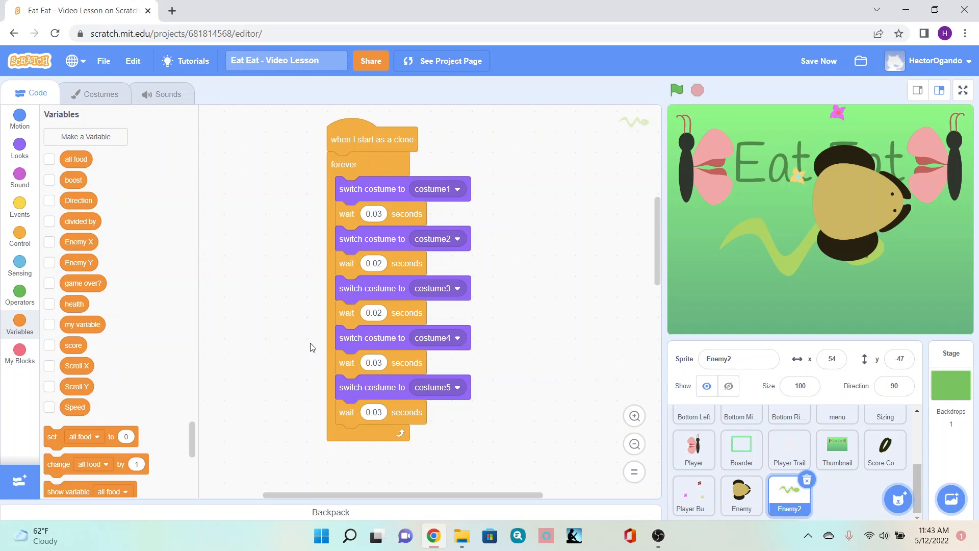
- Set the initial wait in Enemy2's 'when I receive start' script to 30 seconds
scroll("down", 3)
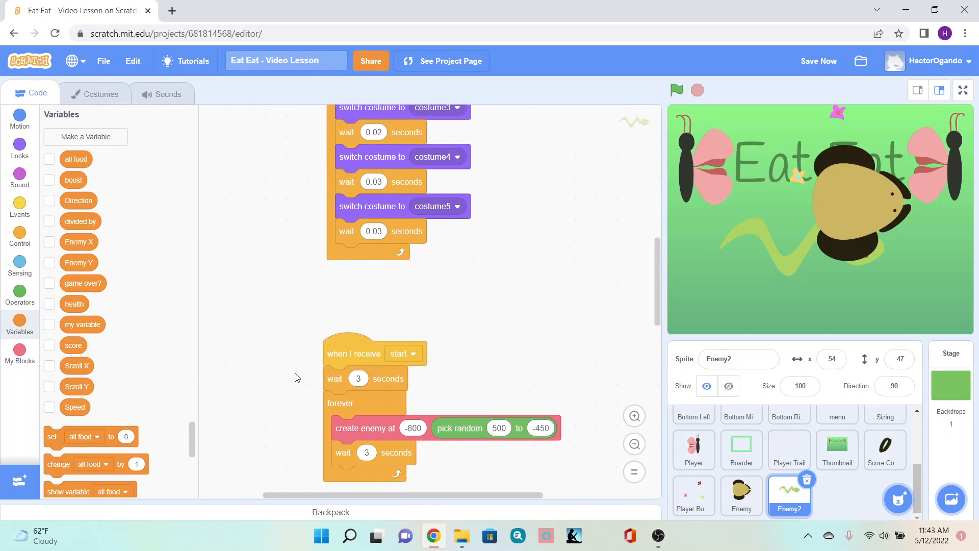
scroll("down", 3)
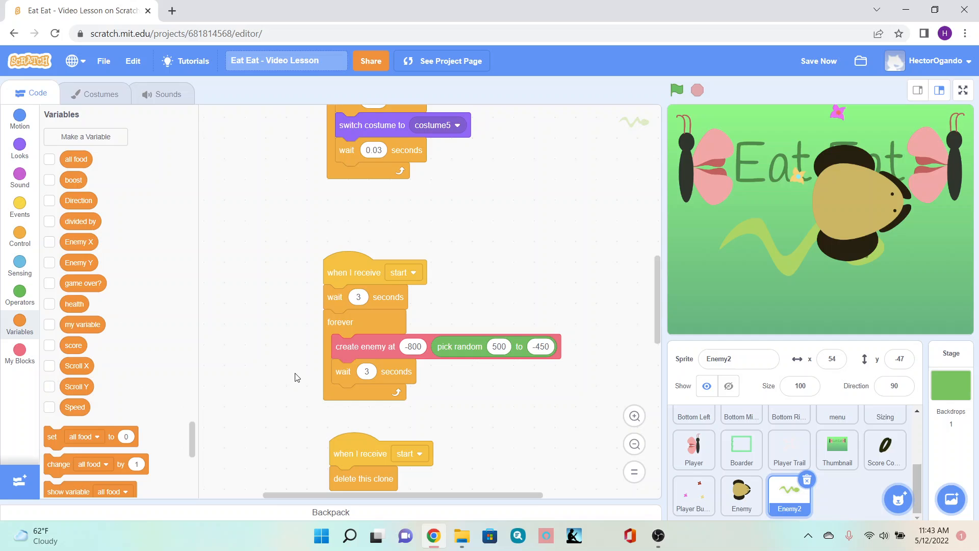
left_click_drag(354, 272, 354, 255)
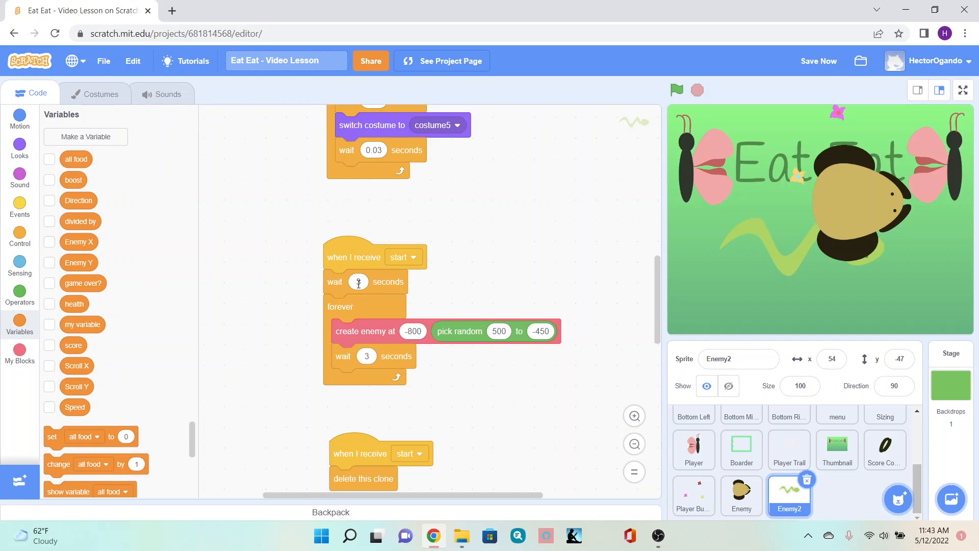
left_click(358, 282)
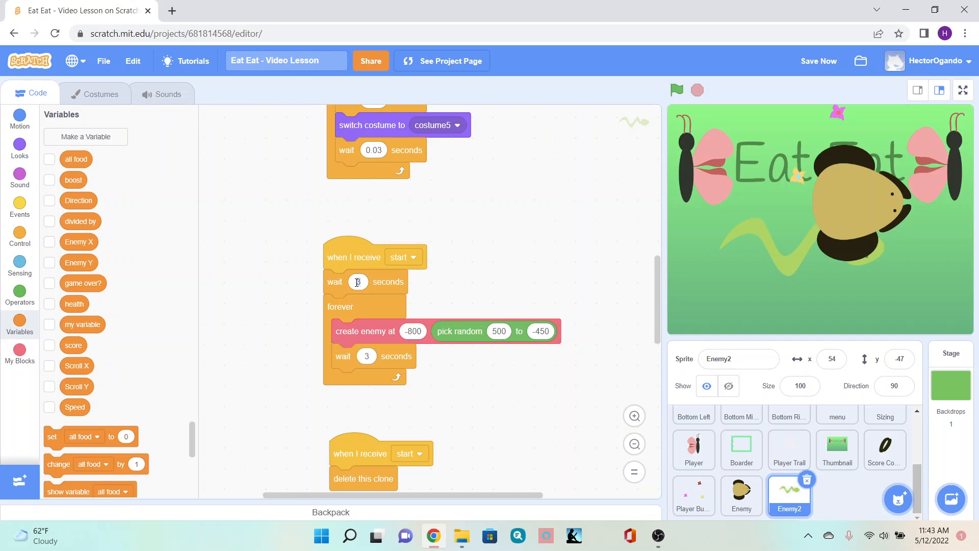
type("3")
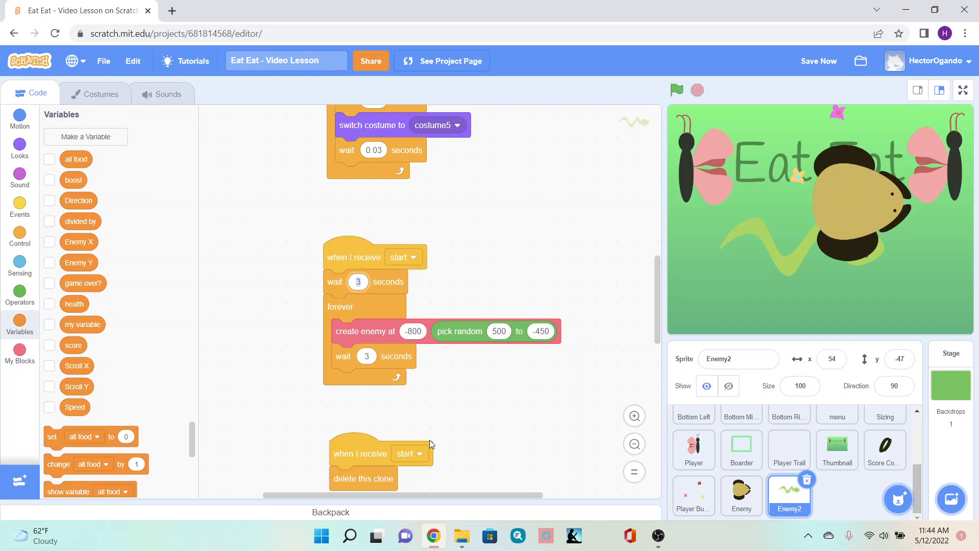
type("50")
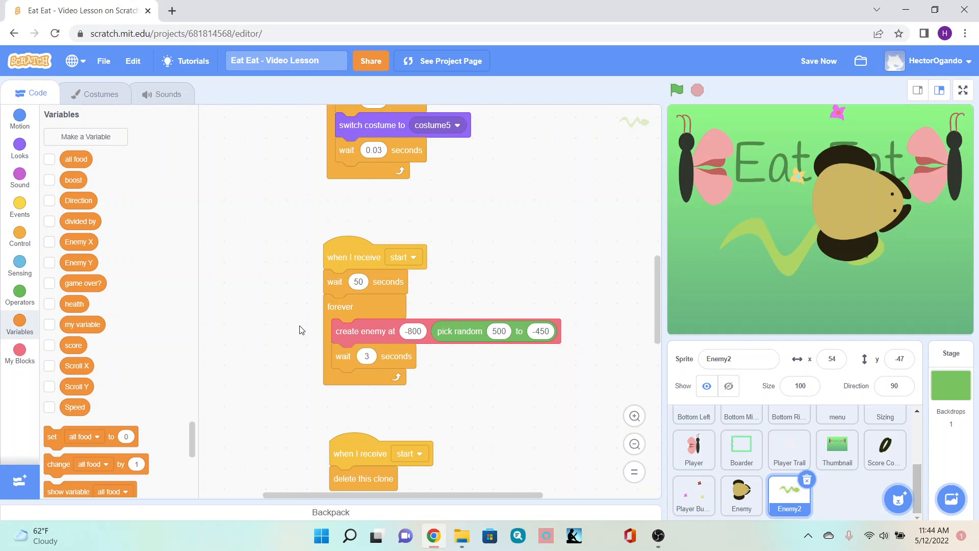
mouse_move(405, 294)
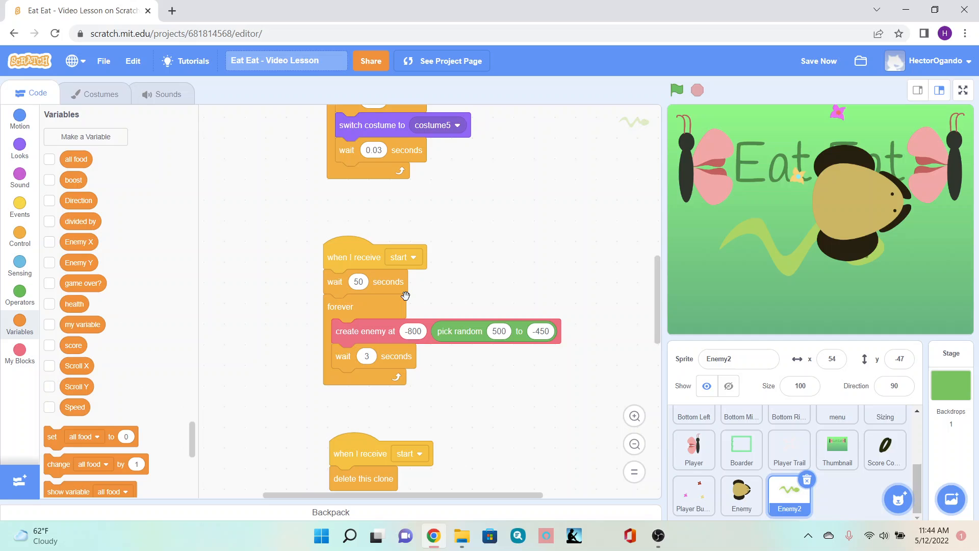
mouse_move(363, 360)
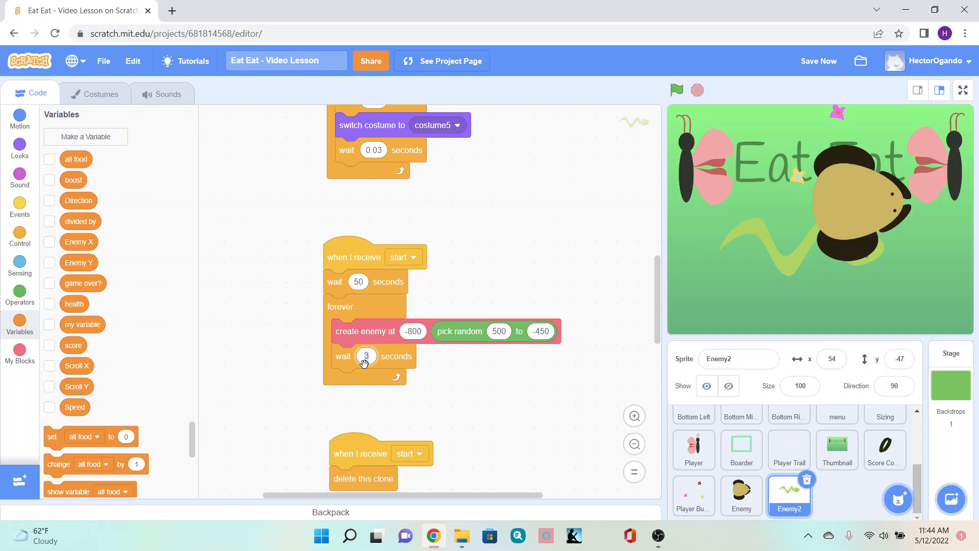
mouse_move(370, 326)
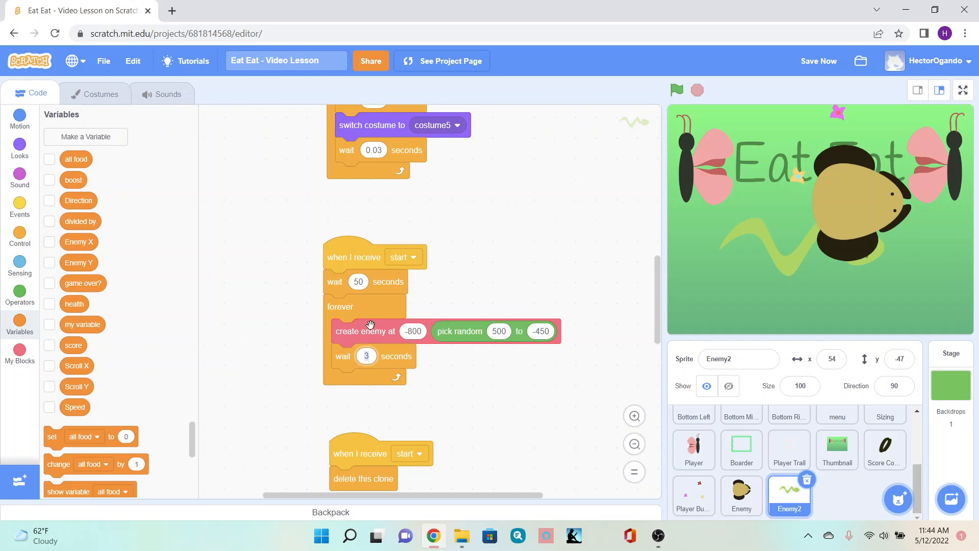
mouse_move(365, 283)
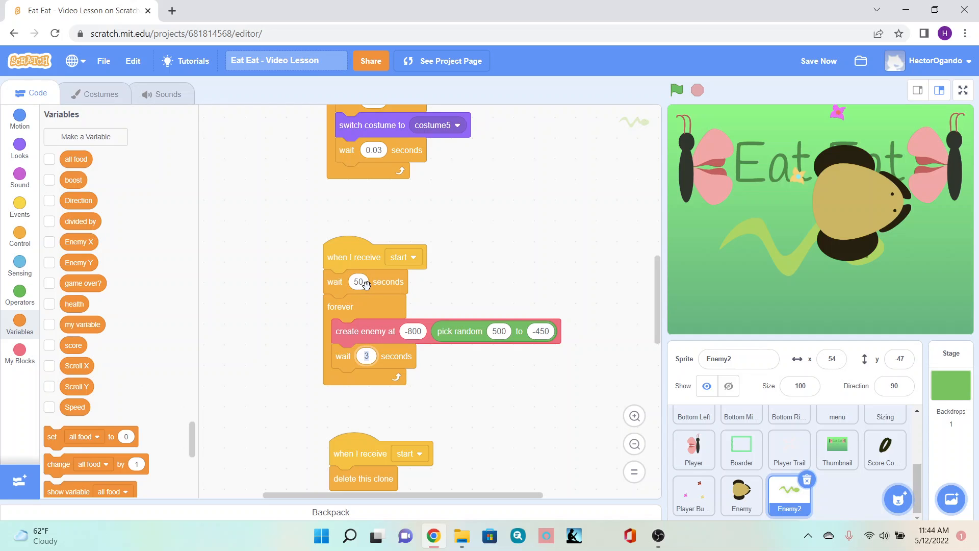
left_click(359, 281)
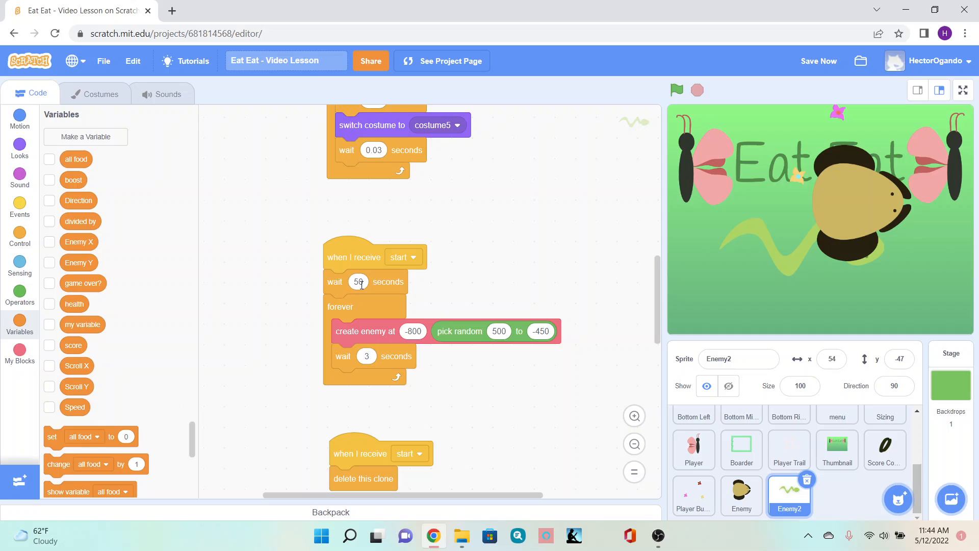
left_click(358, 282)
type("30")
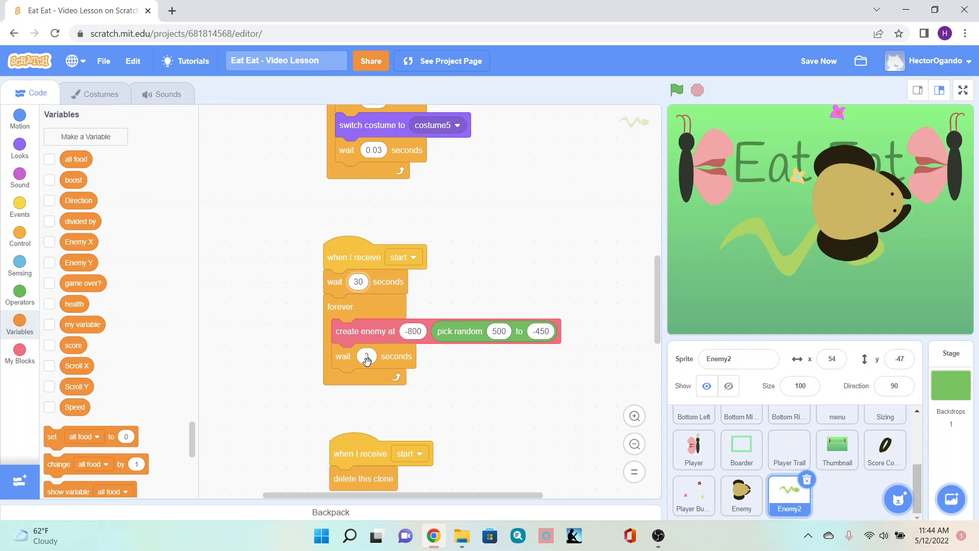
- Set the wait between enemy spawns inside the forever loop to 70 seconds
left_click(367, 356)
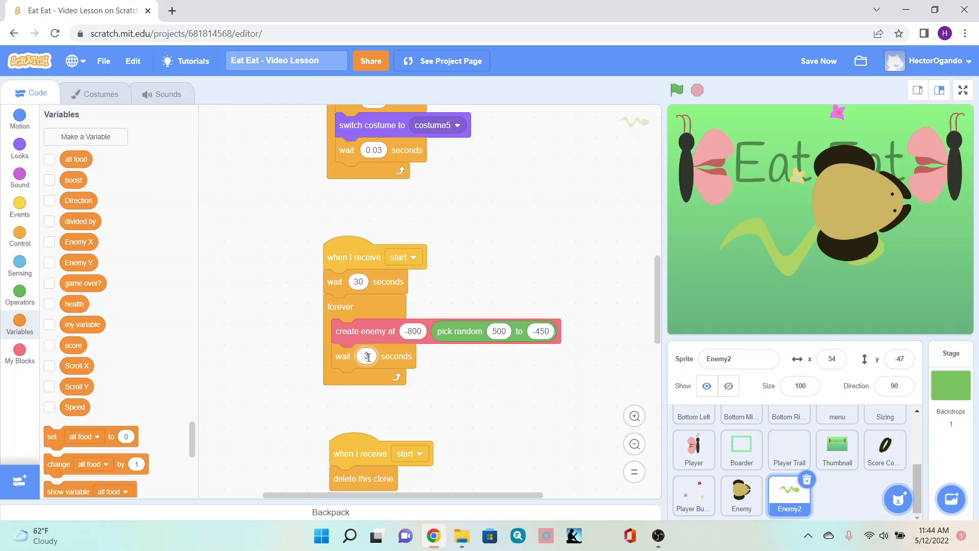
type("70")
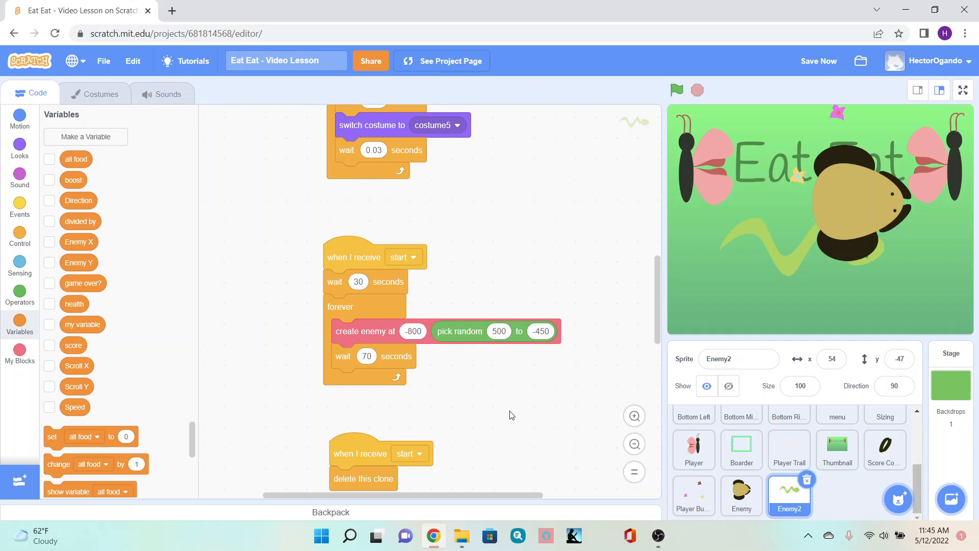
scroll("down", 3)
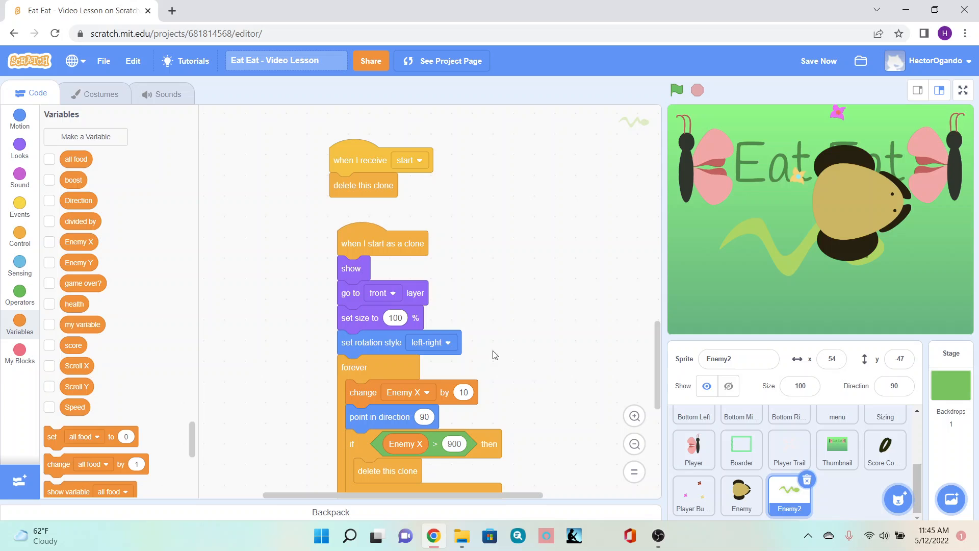
- Compare with the Enemy sprite, then set Enemy2's clone 'set size to' value to 130
left_click(741, 496)
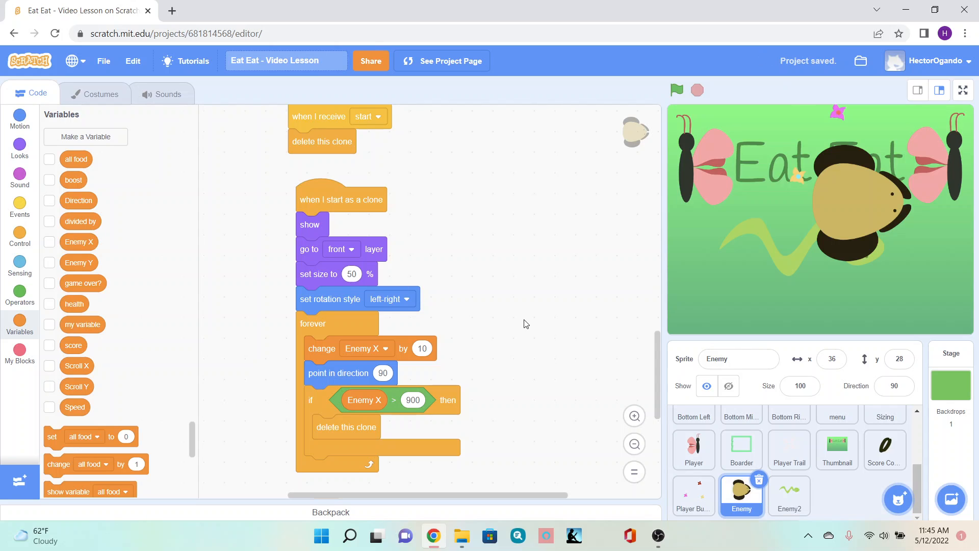
left_click(789, 496)
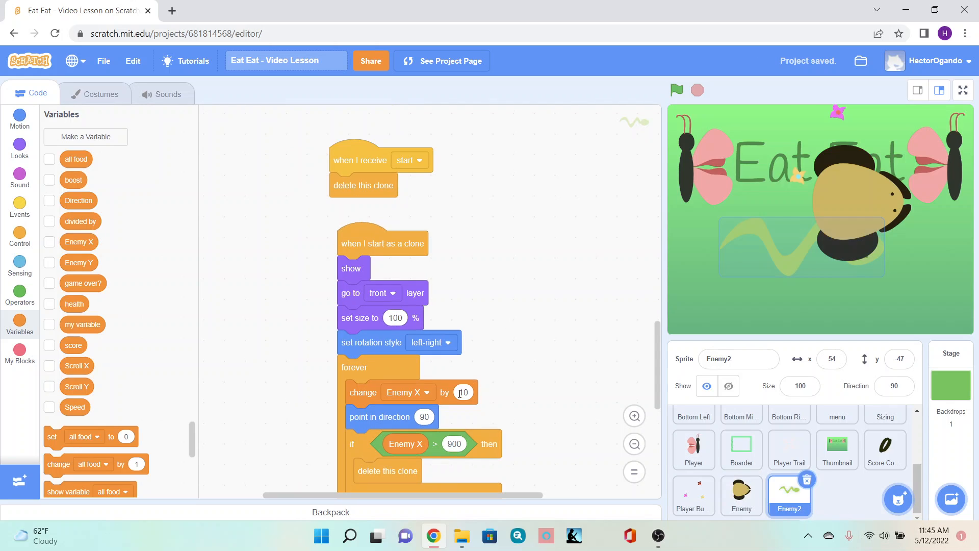
left_click(394, 318)
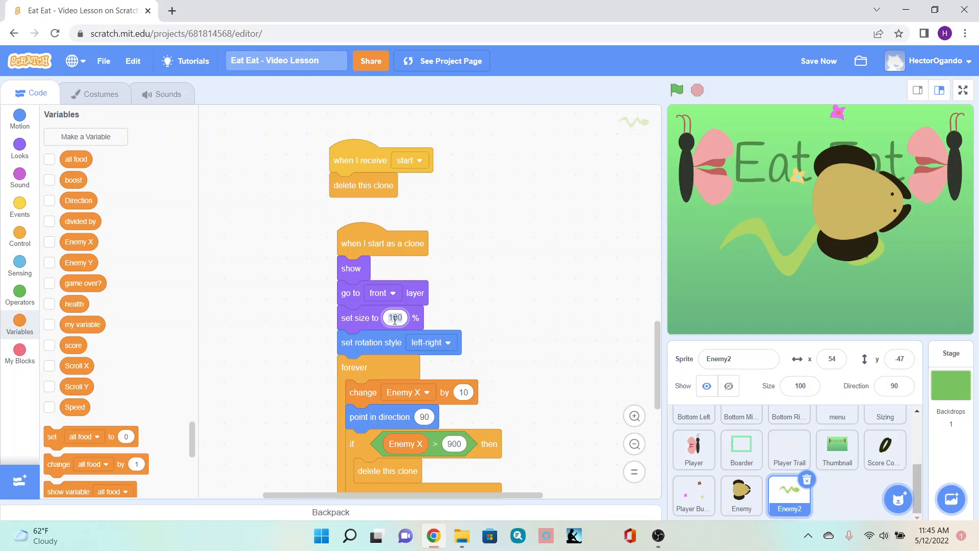
type("130")
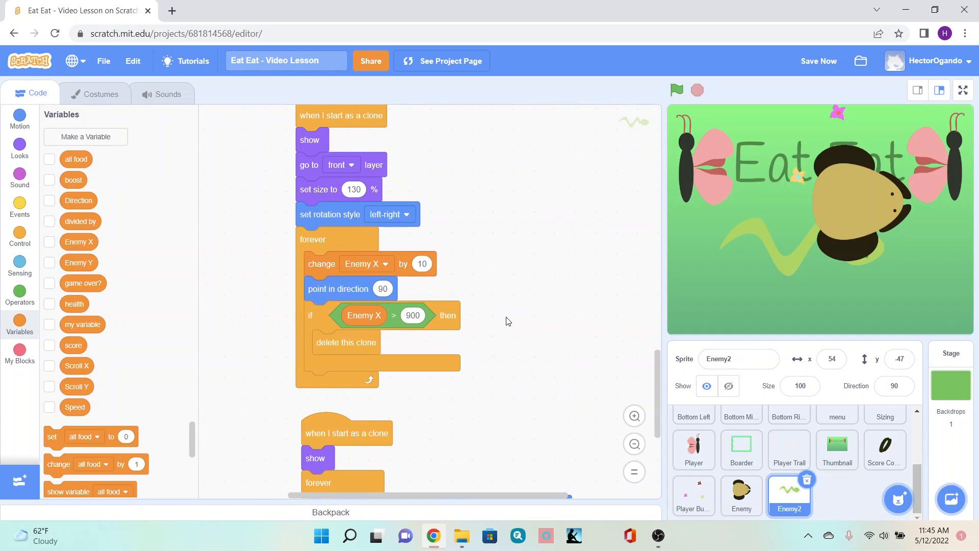
scroll("down", 3)
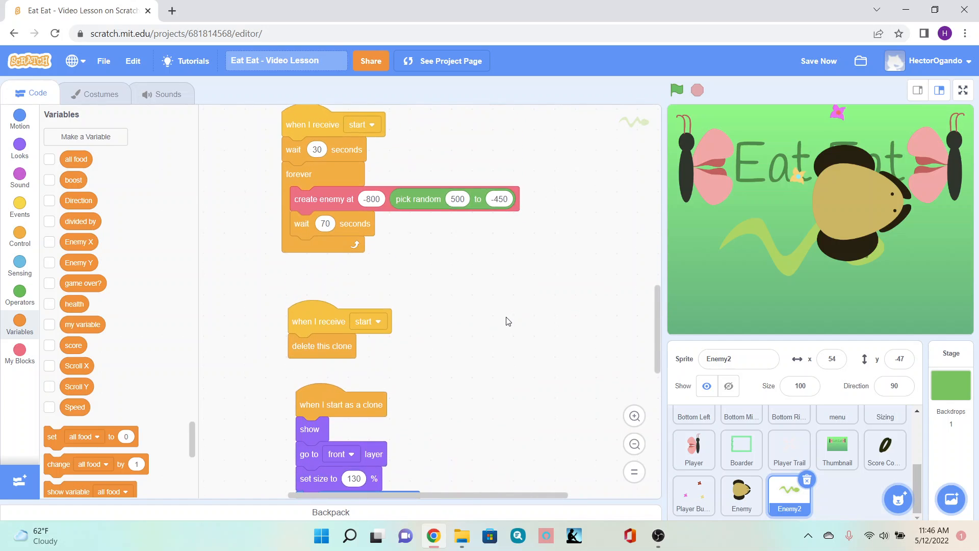
scroll("down", 3)
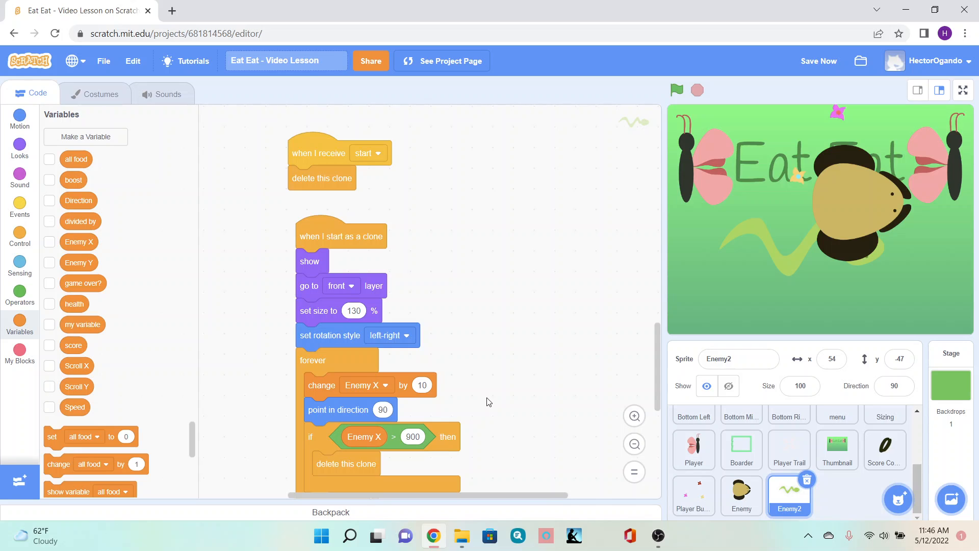
scroll("down", 3)
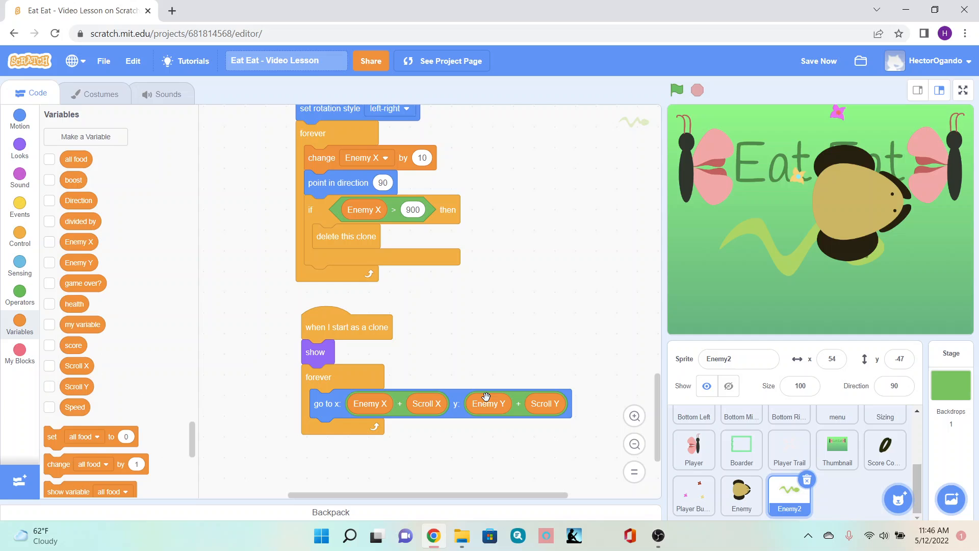
- Add a new 'when I start as a clone' hat block for Enemy2's color-effect script
scroll("down", 3)
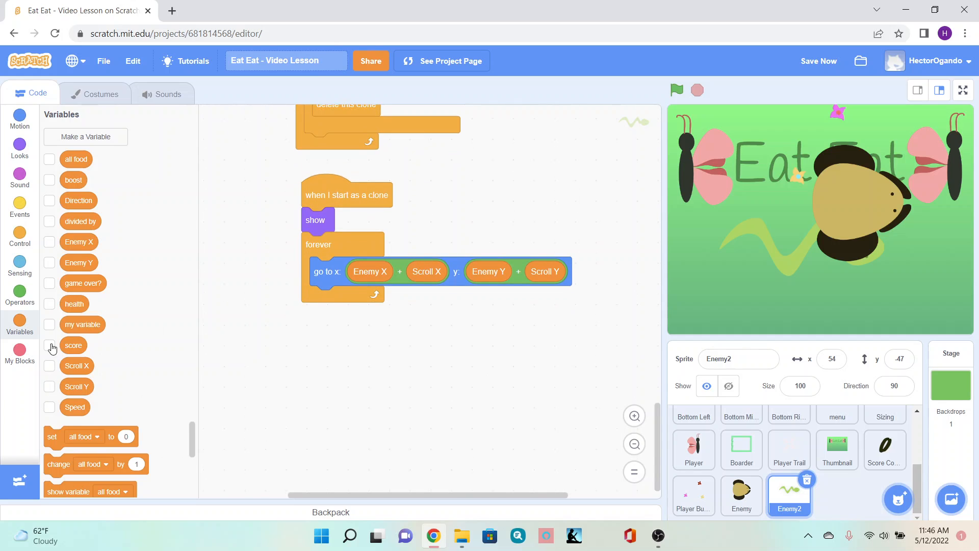
left_click(19, 236)
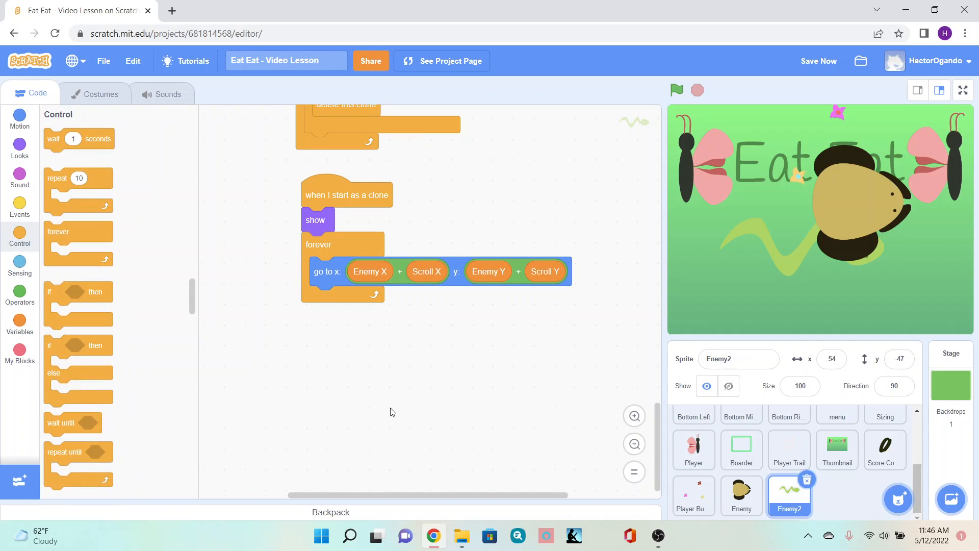
scroll("down", 3)
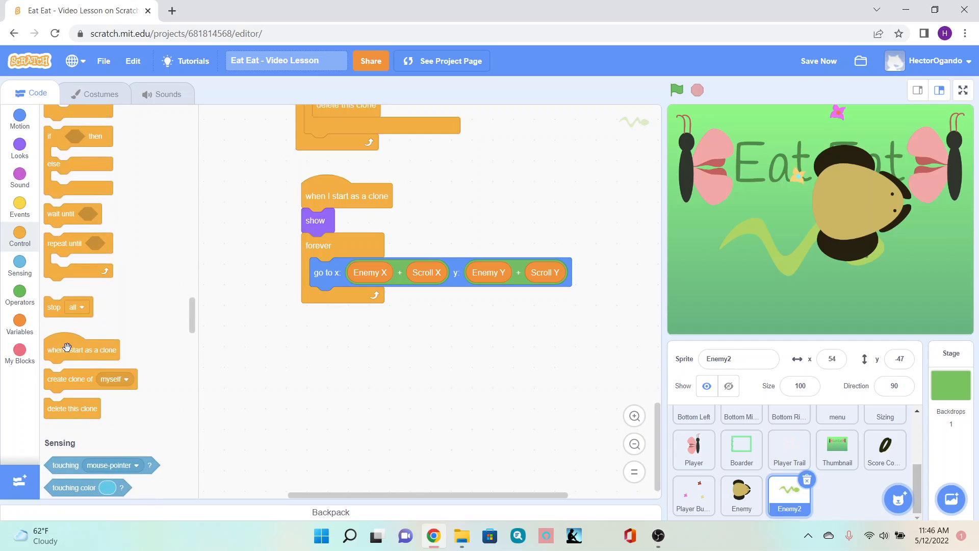
left_click_drag(81, 349, 344, 360)
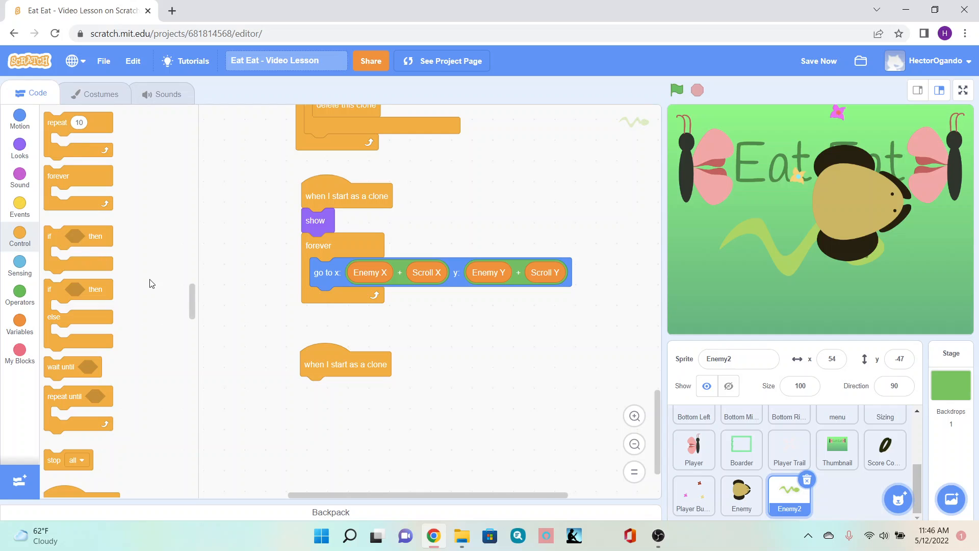
left_click(19, 149)
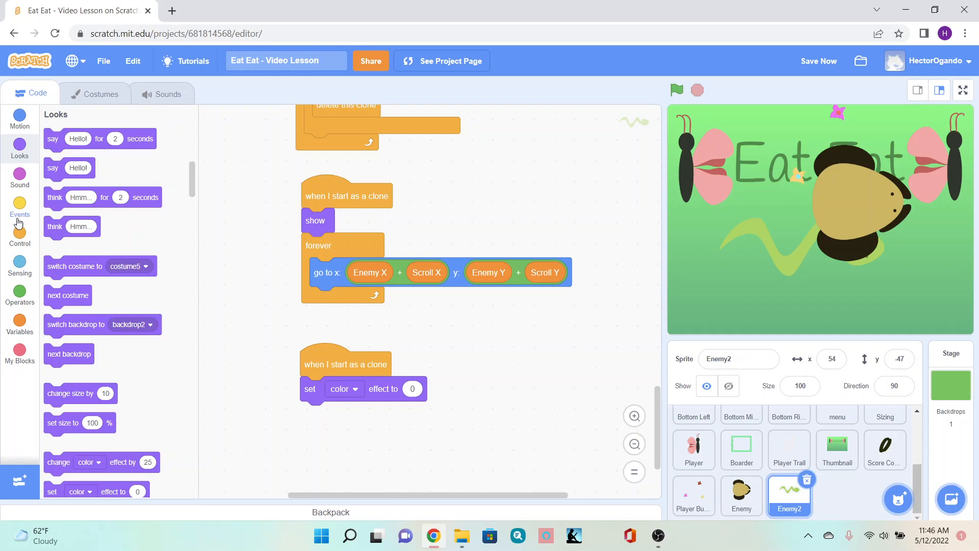
- Set the clone's color effect to 'pick random 0 to 100'
left_click(19, 293)
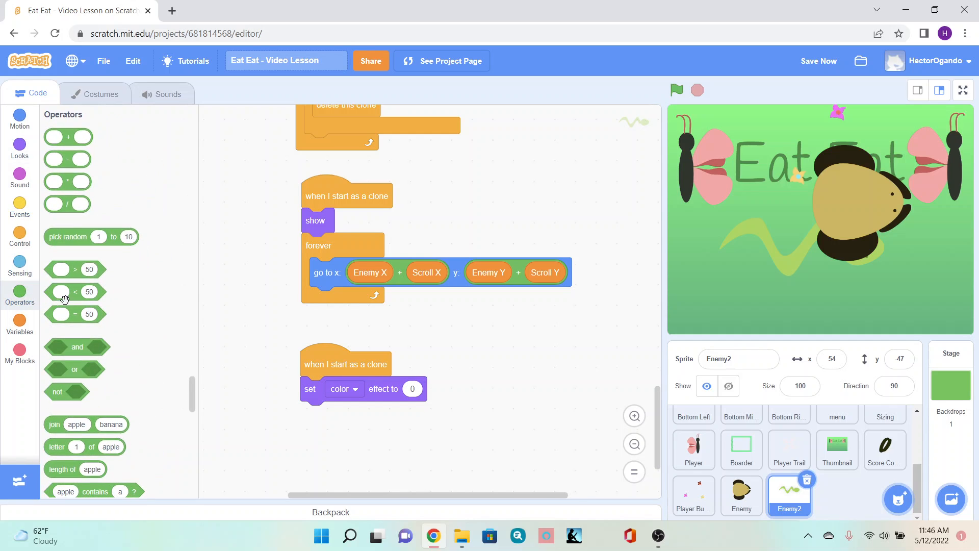
left_click_drag(90, 235, 282, 355)
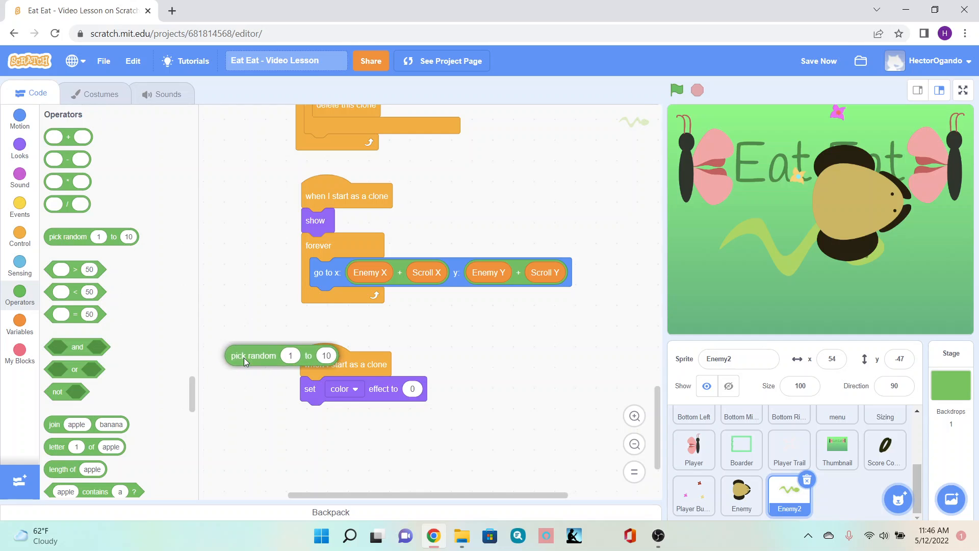
left_click_drag(253, 355, 431, 389)
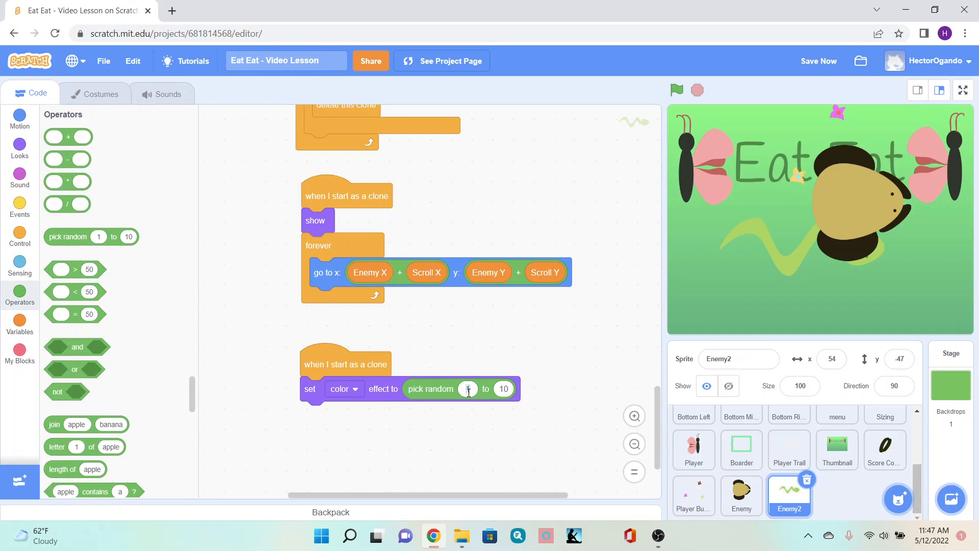
left_click(469, 389)
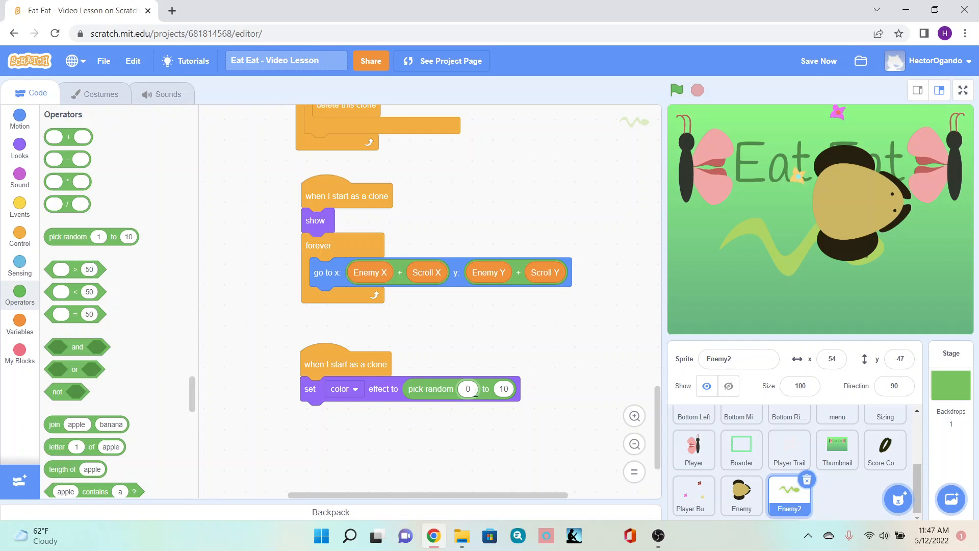
left_click(502, 389)
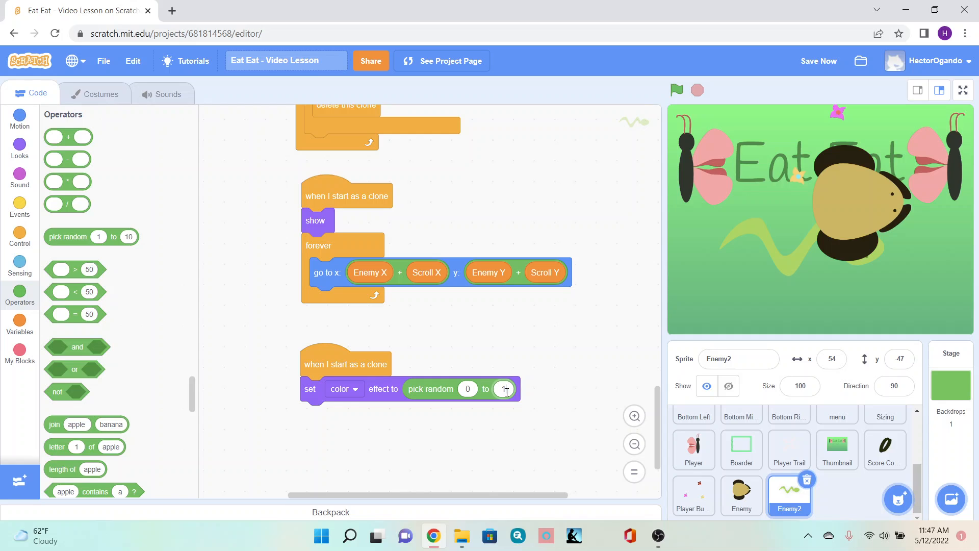
type("100")
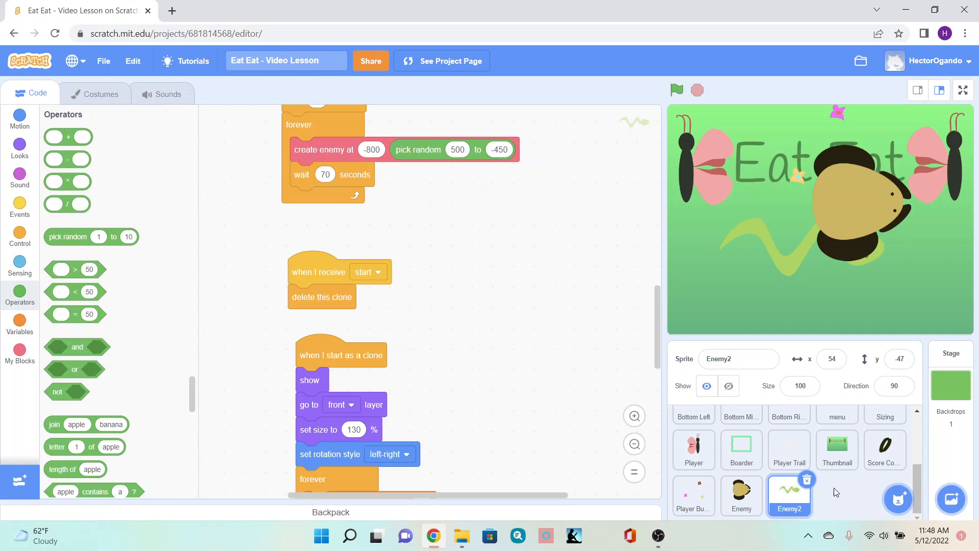
mouse_move(844, 498)
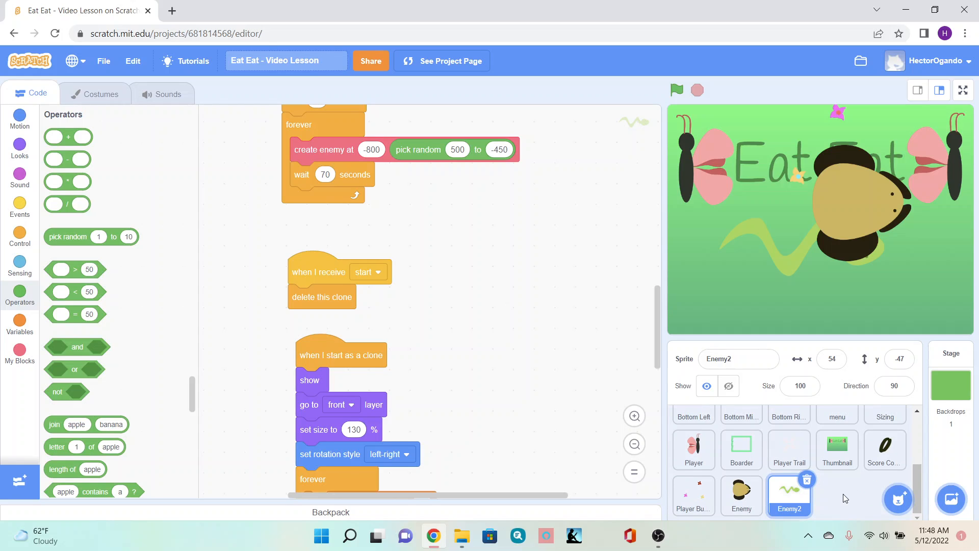